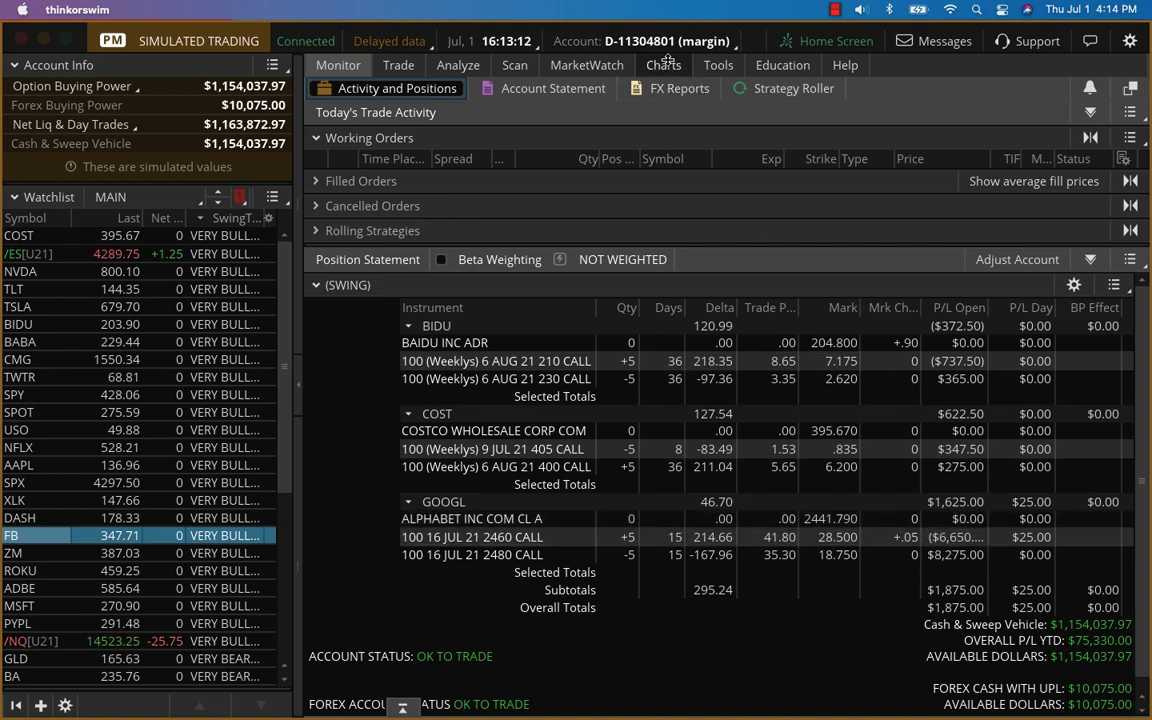
- Show the FB 1Y daily chart with CustomRSI and MultiTimeTrend studies via the Charts tab
{"action": "left_click", "coordinate": [663, 65]}
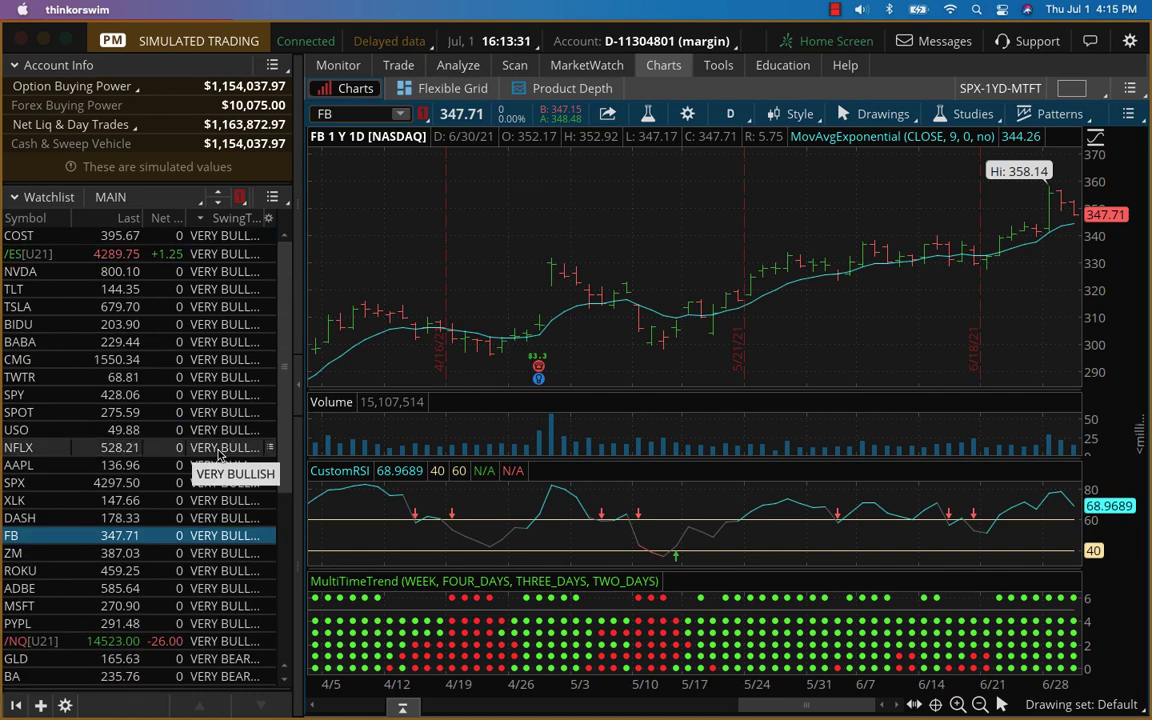
{"action": "mouse_move", "coordinate": [210, 359]}
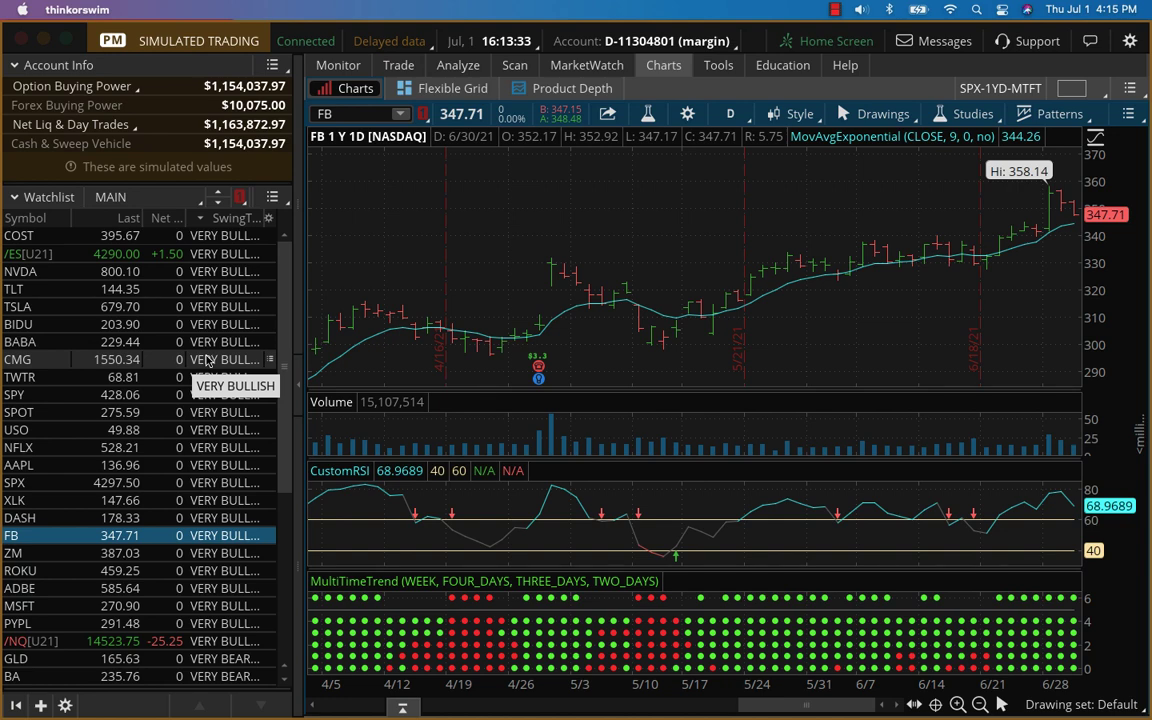
{"action": "mouse_move", "coordinate": [226, 358]}
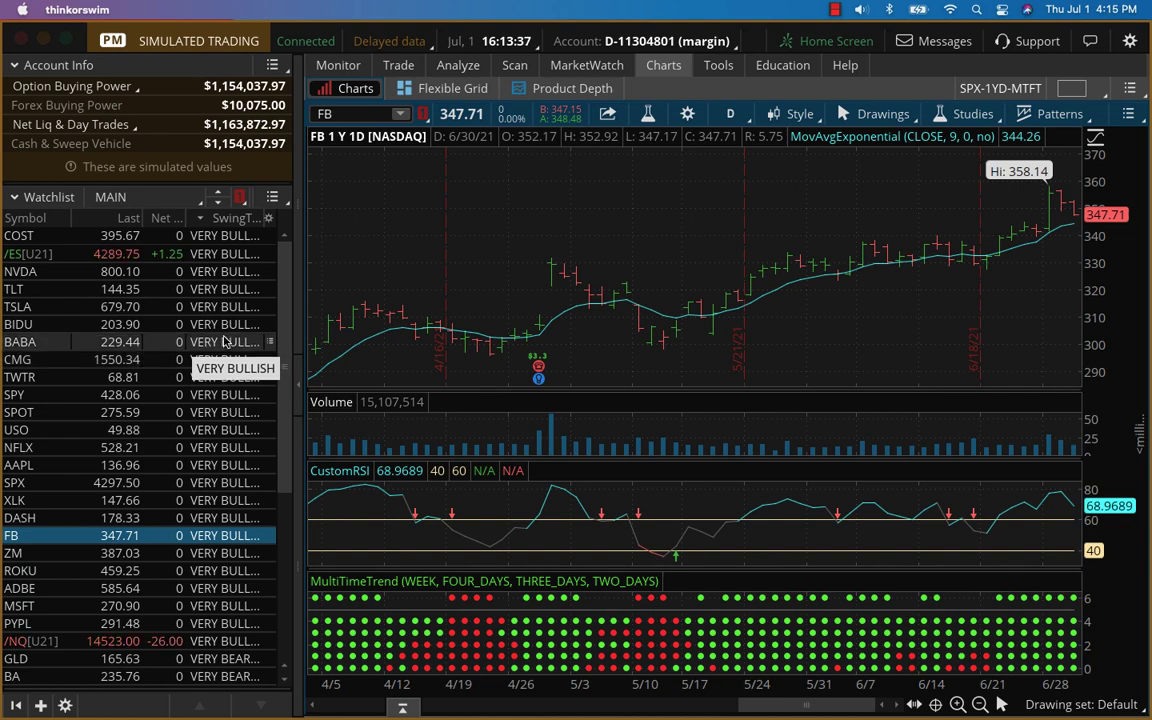
{"action": "mouse_move", "coordinate": [418, 222]}
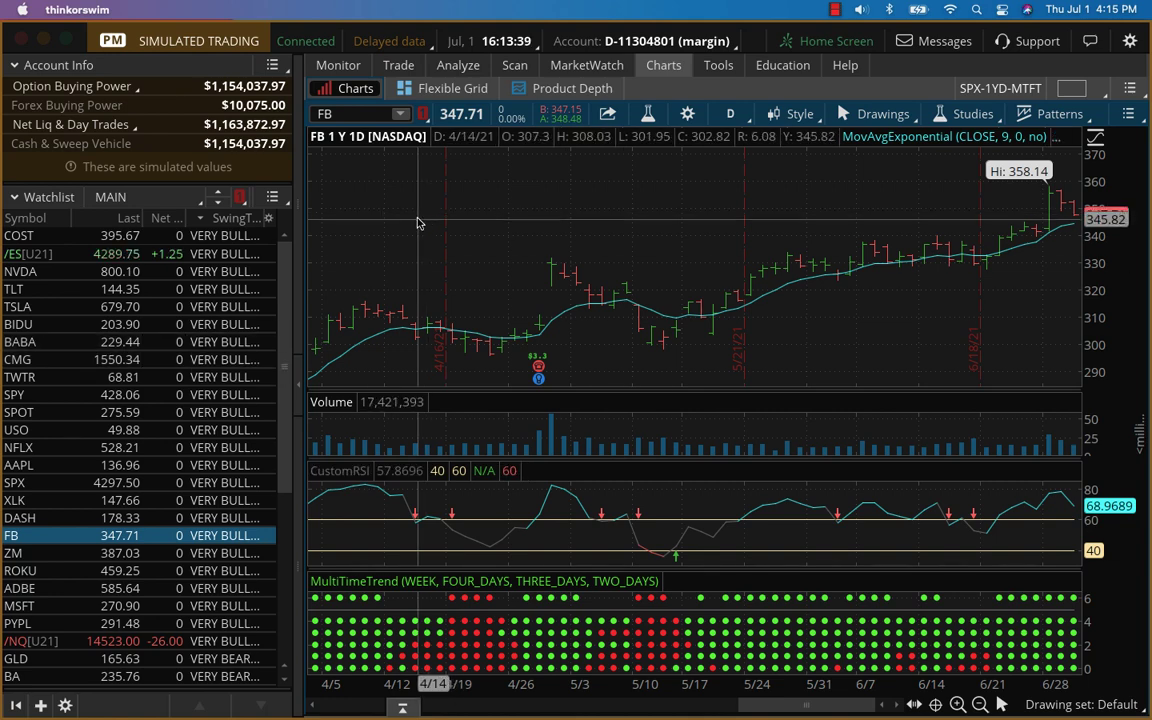
{"action": "mouse_move", "coordinate": [420, 220]}
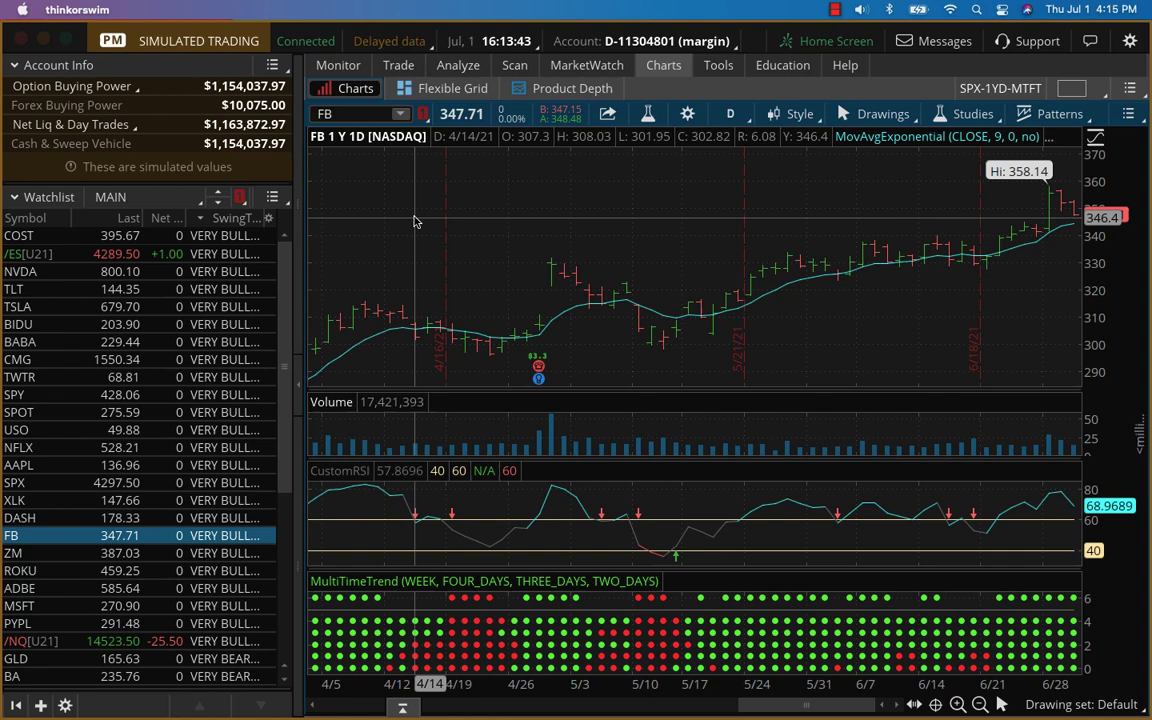
{"action": "mouse_move", "coordinate": [410, 220]}
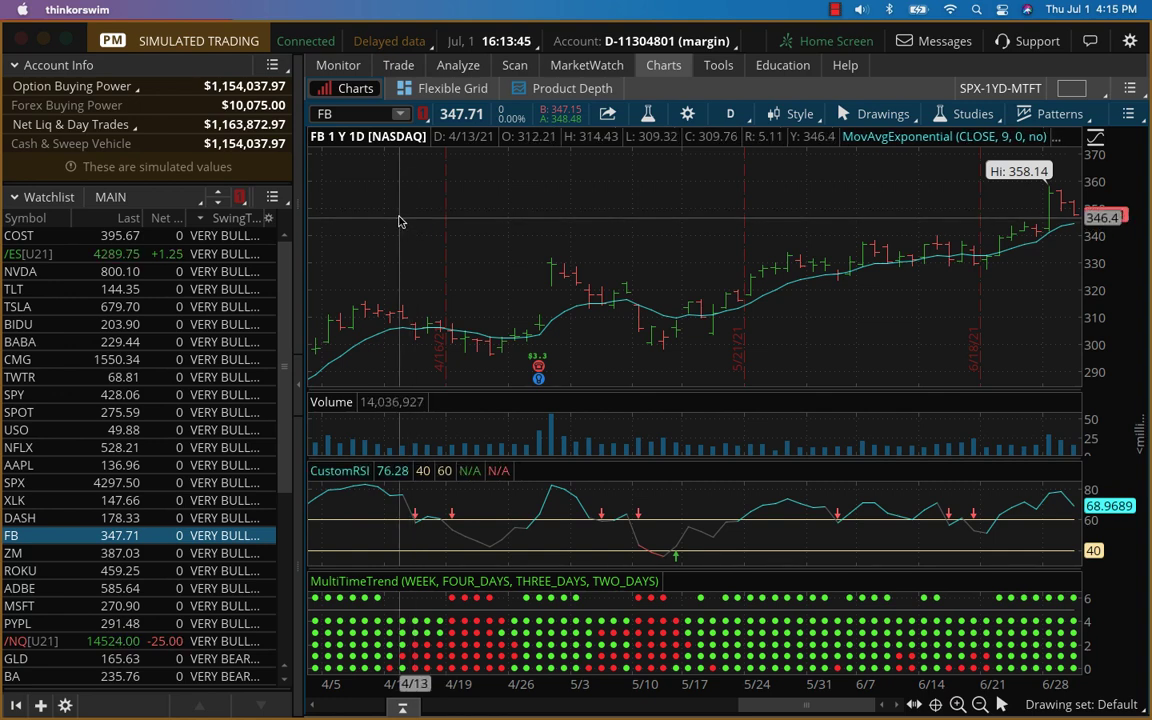
{"action": "mouse_move", "coordinate": [400, 210]}
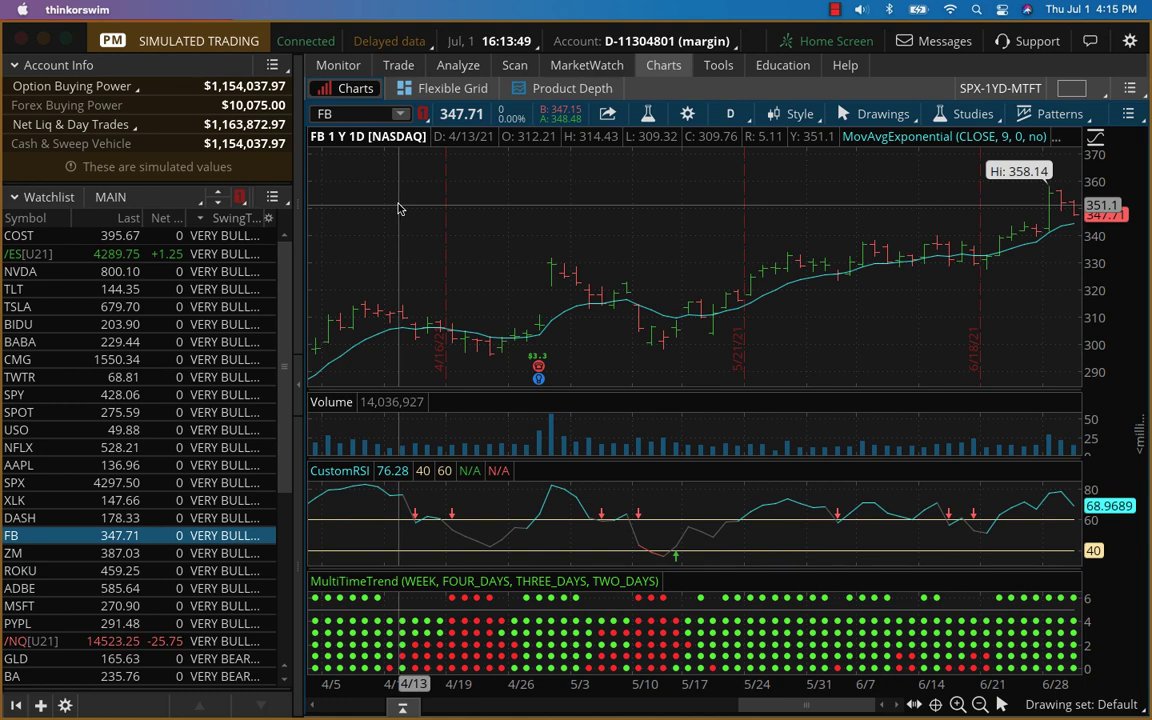
{"action": "mouse_move", "coordinate": [394, 207]}
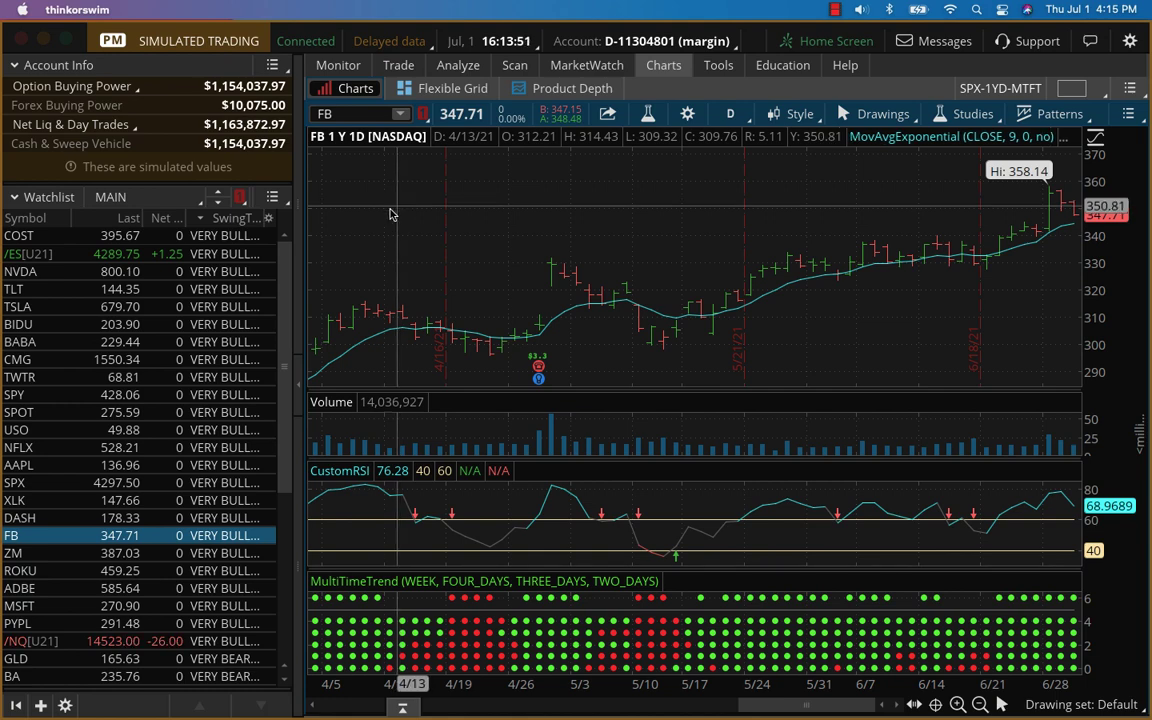